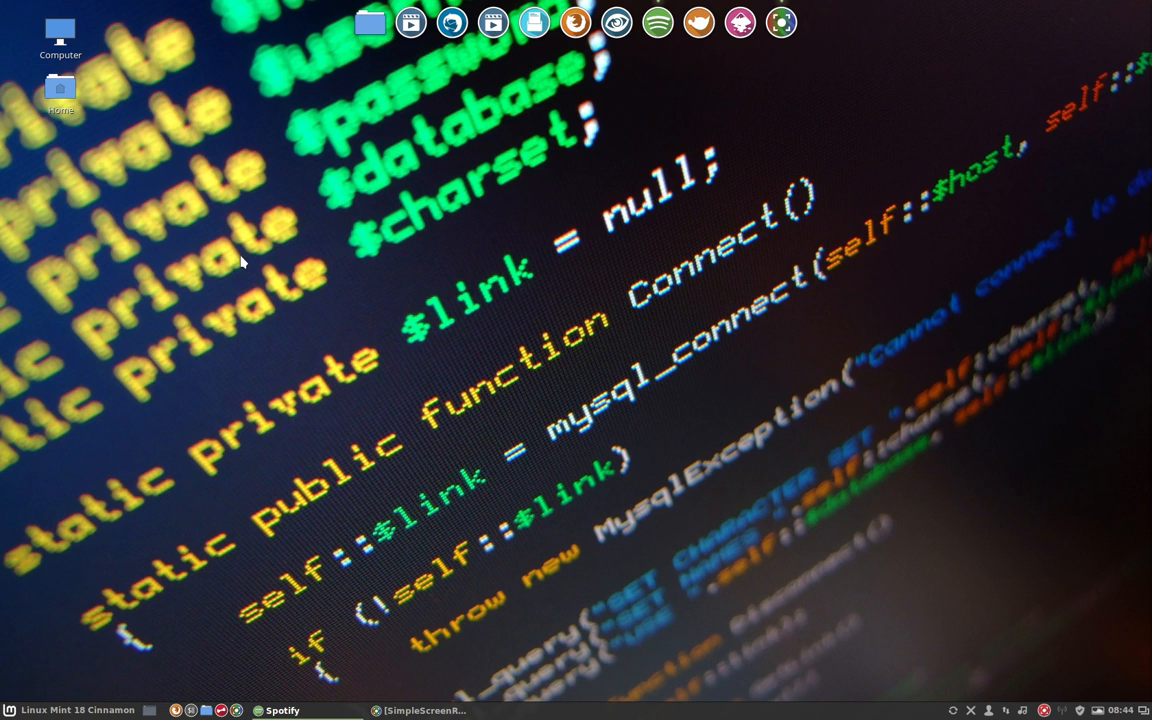
mouse_move(88, 138)
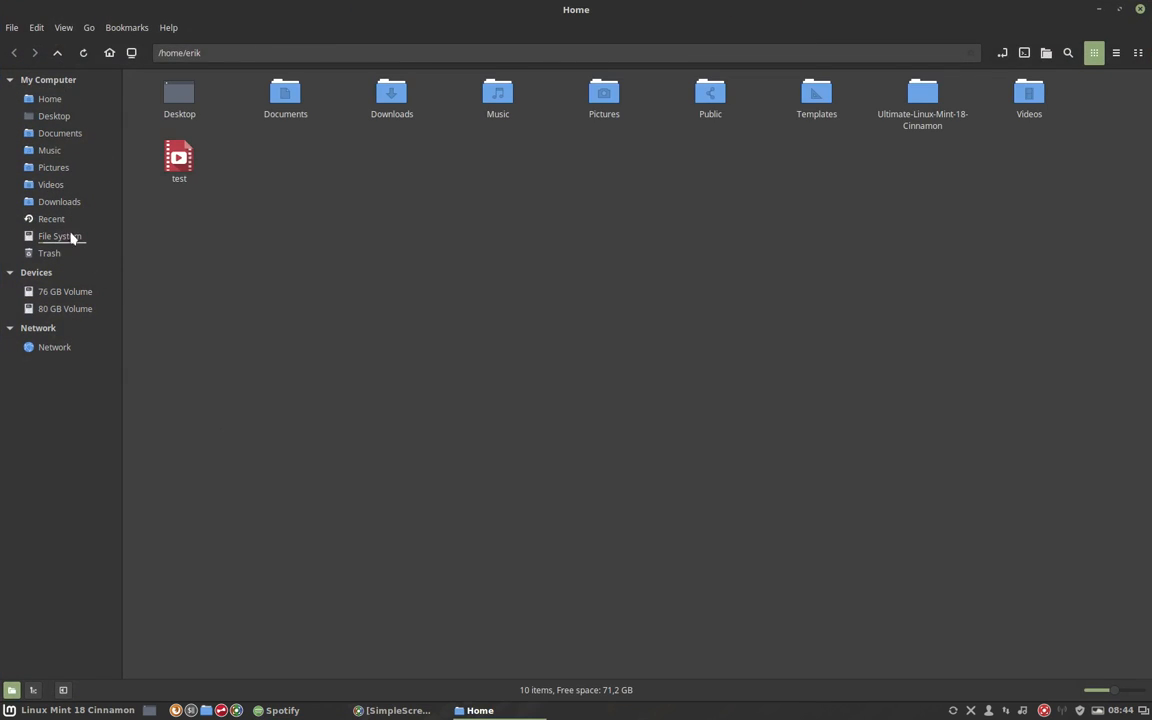
mouse_move(64, 103)
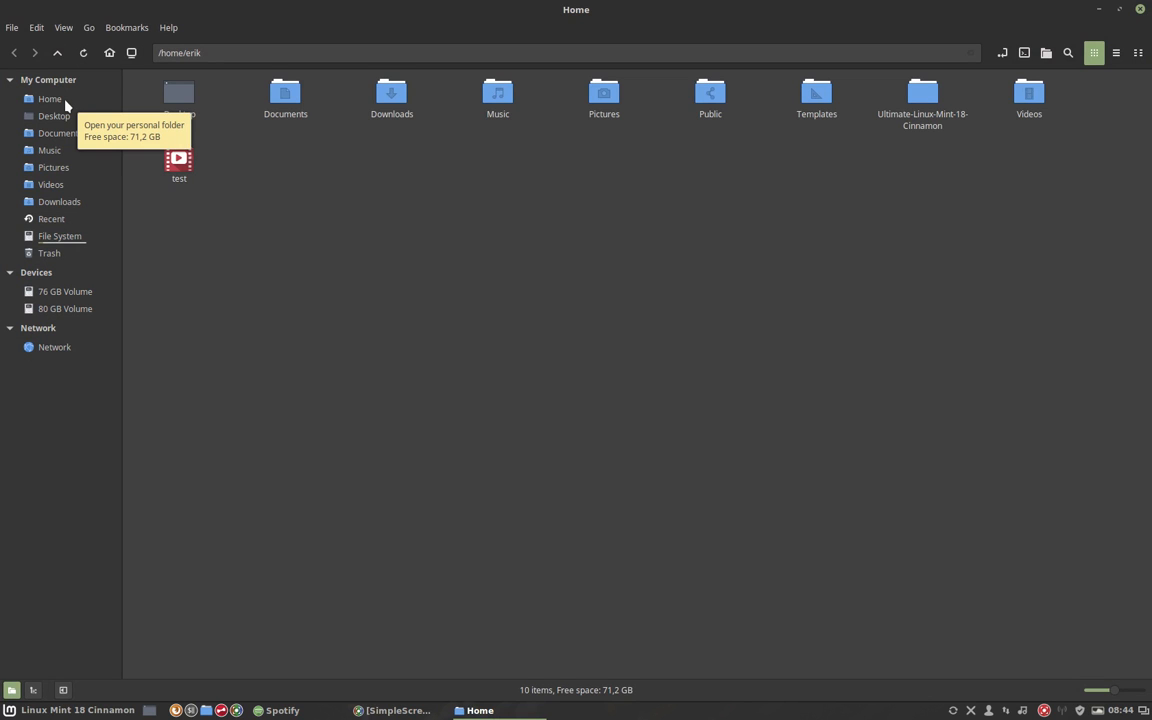
Open the home folder from Nemo's sidebar
left_click(49, 99)
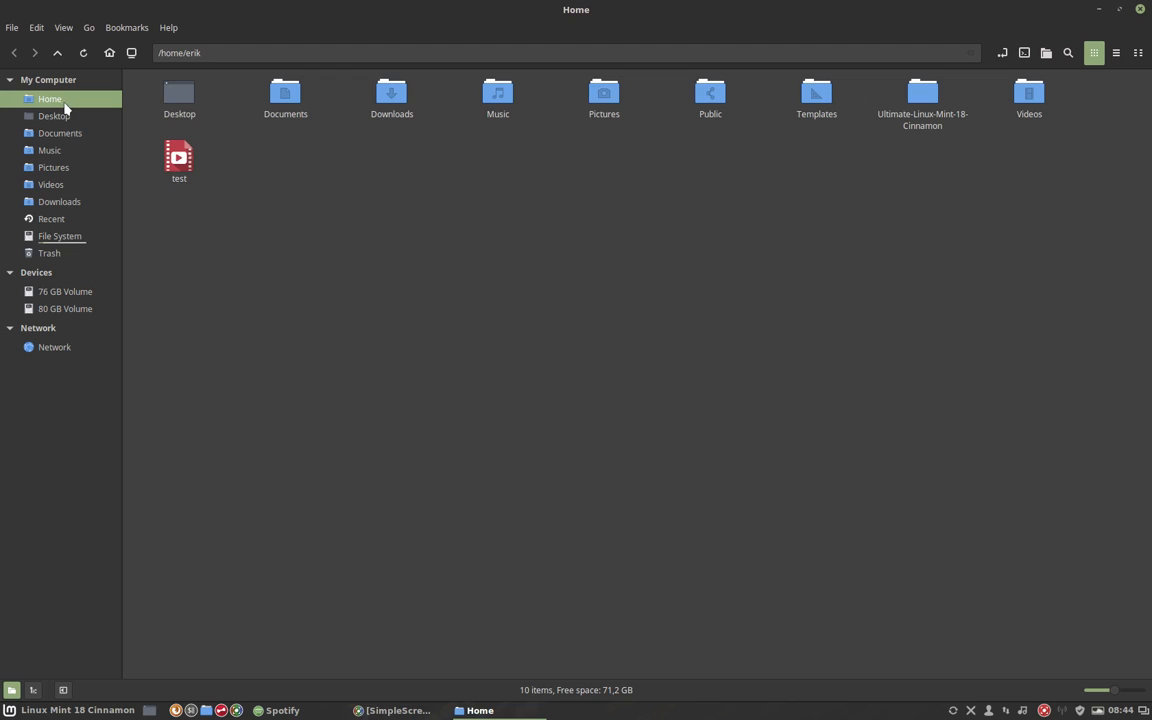
mouse_move(25, 122)
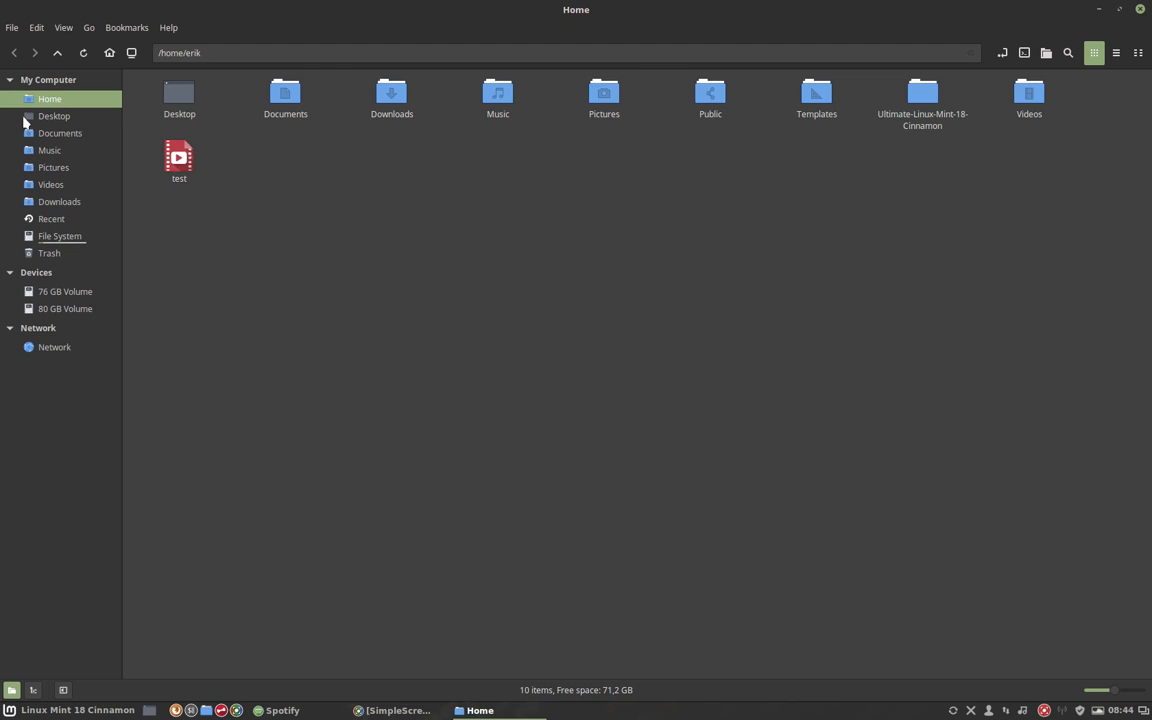
mouse_move(240, 234)
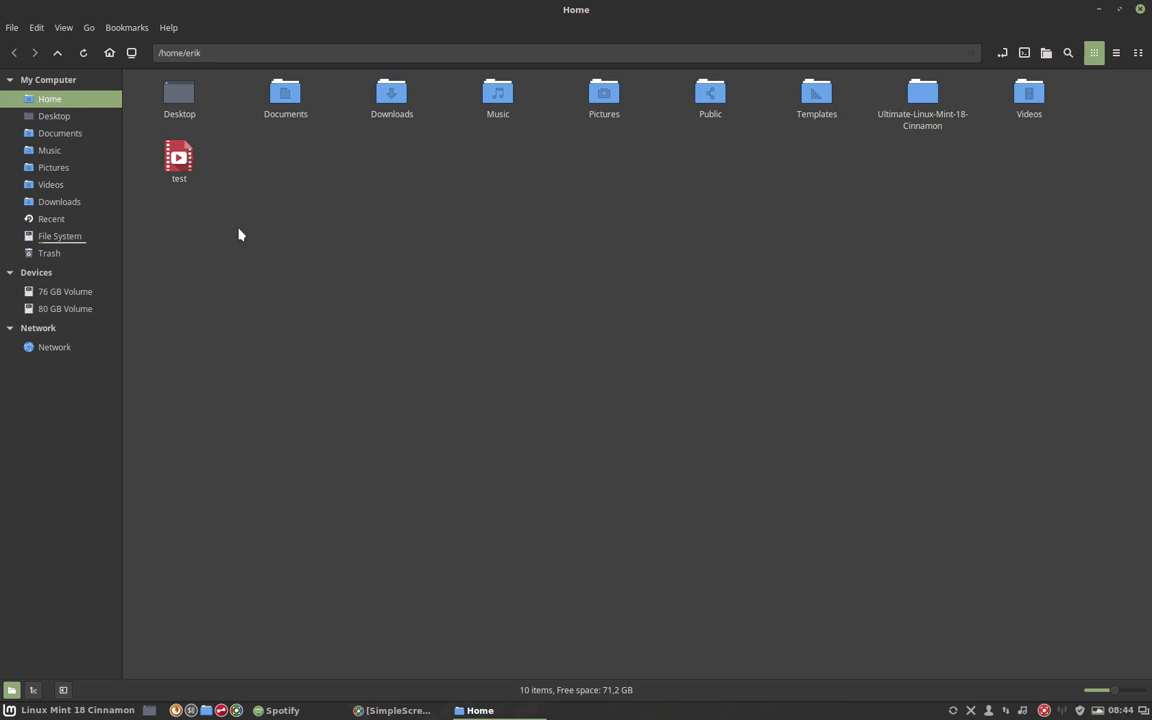
Reveal hidden files, bookmark the hidden .icons folder, and open its Sardi folder
key("ctrl+h")
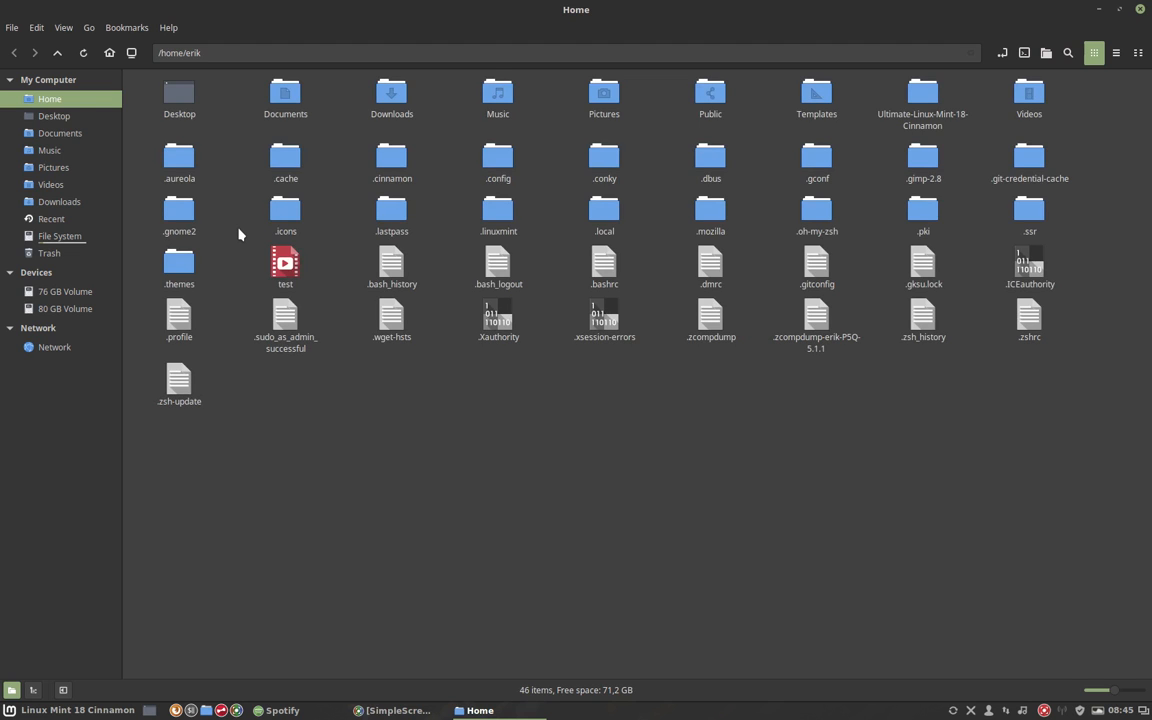
double_click(285, 210)
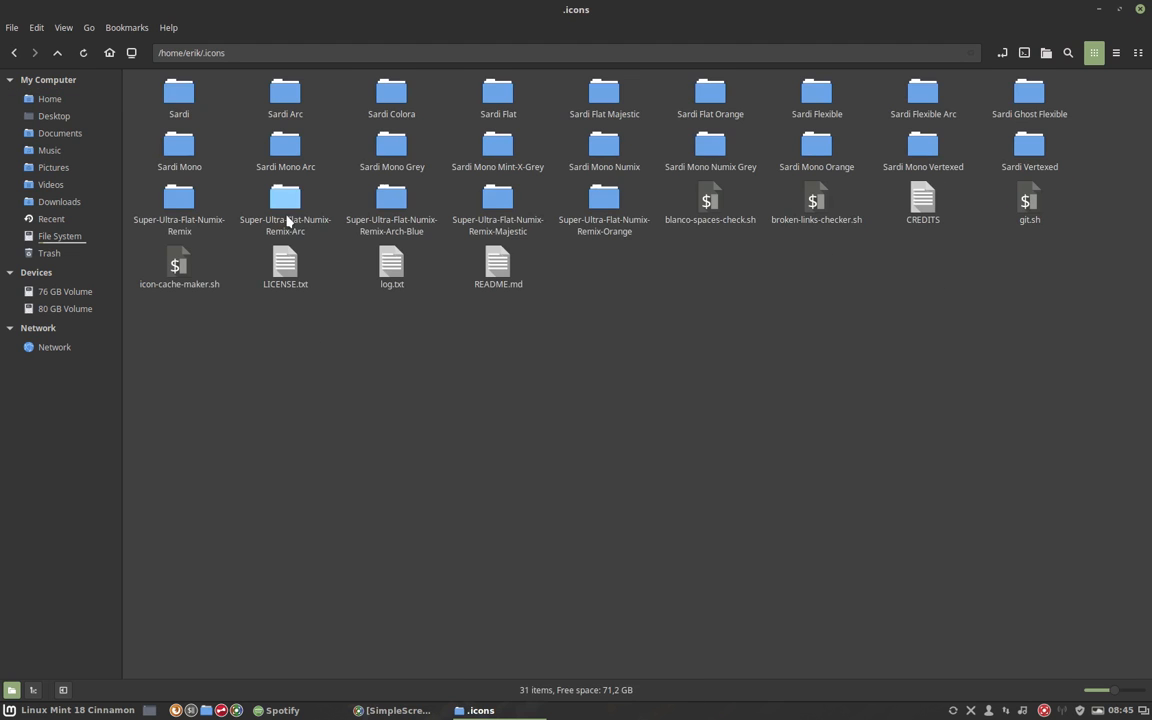
left_click(126, 27)
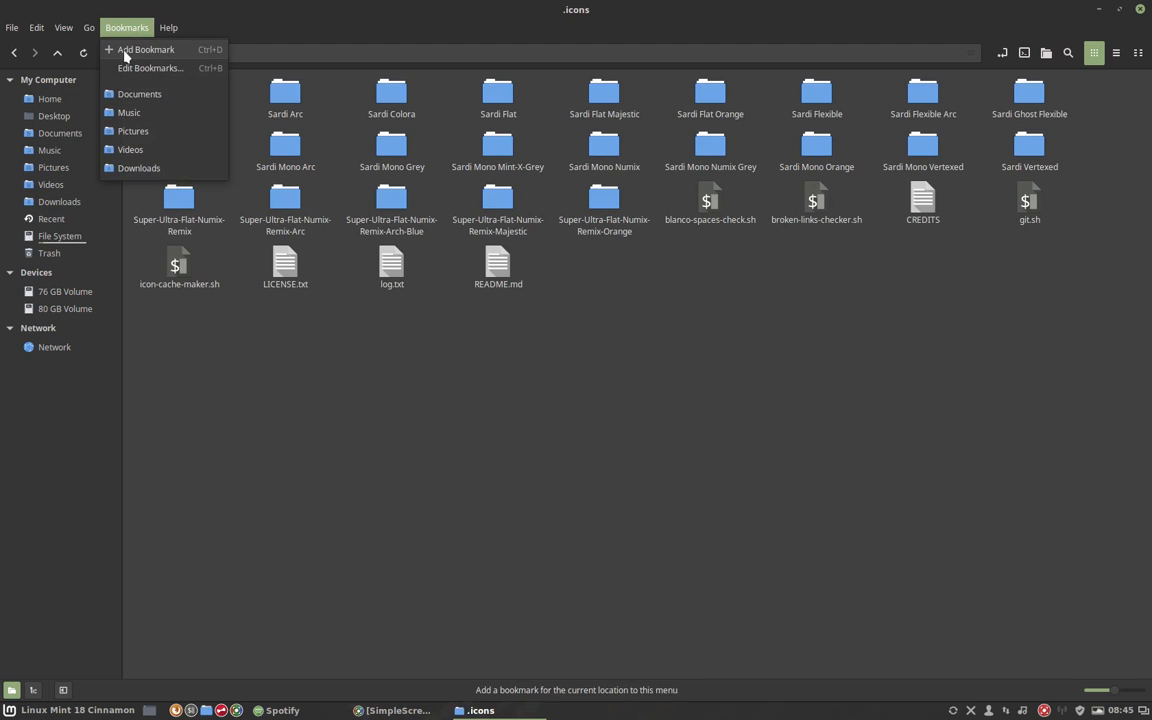
left_click(147, 49)
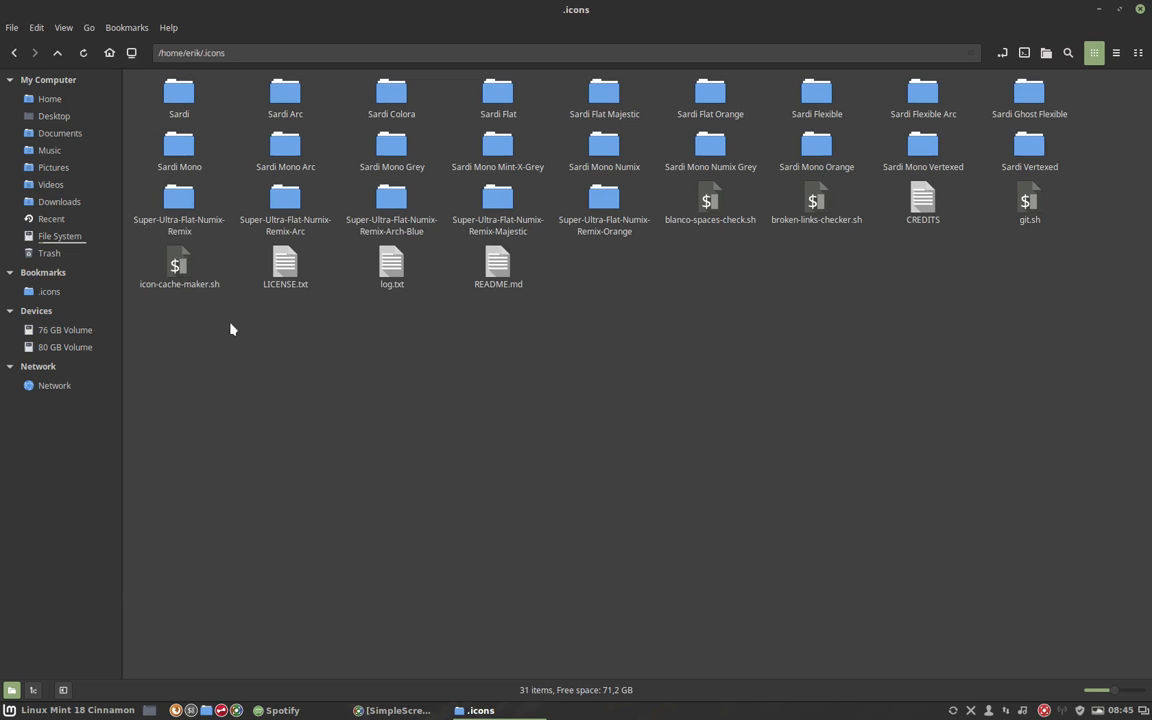
mouse_move(49, 291)
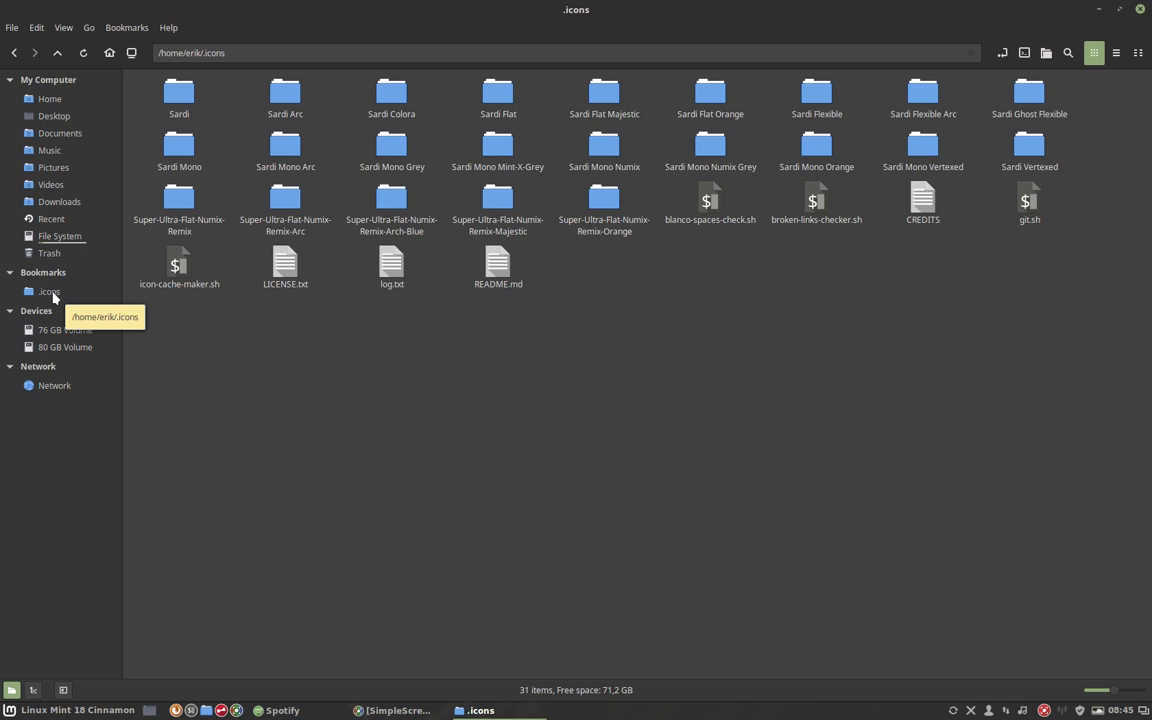
double_click(179, 95)
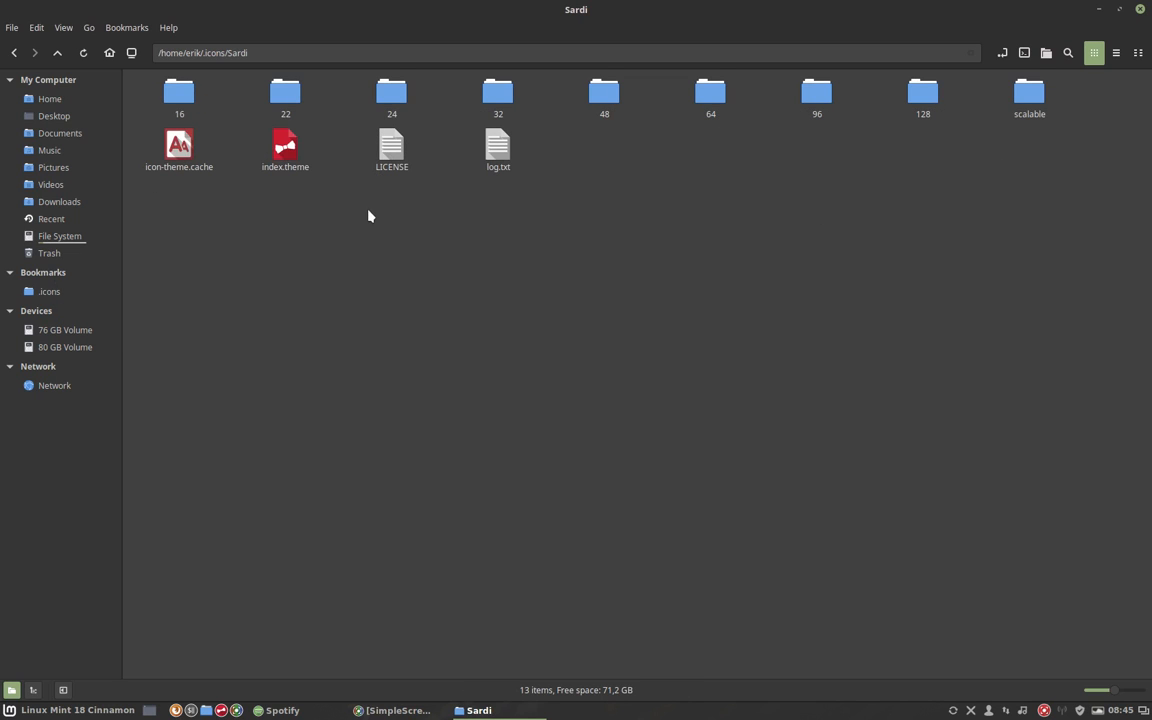
left_click(285, 150)
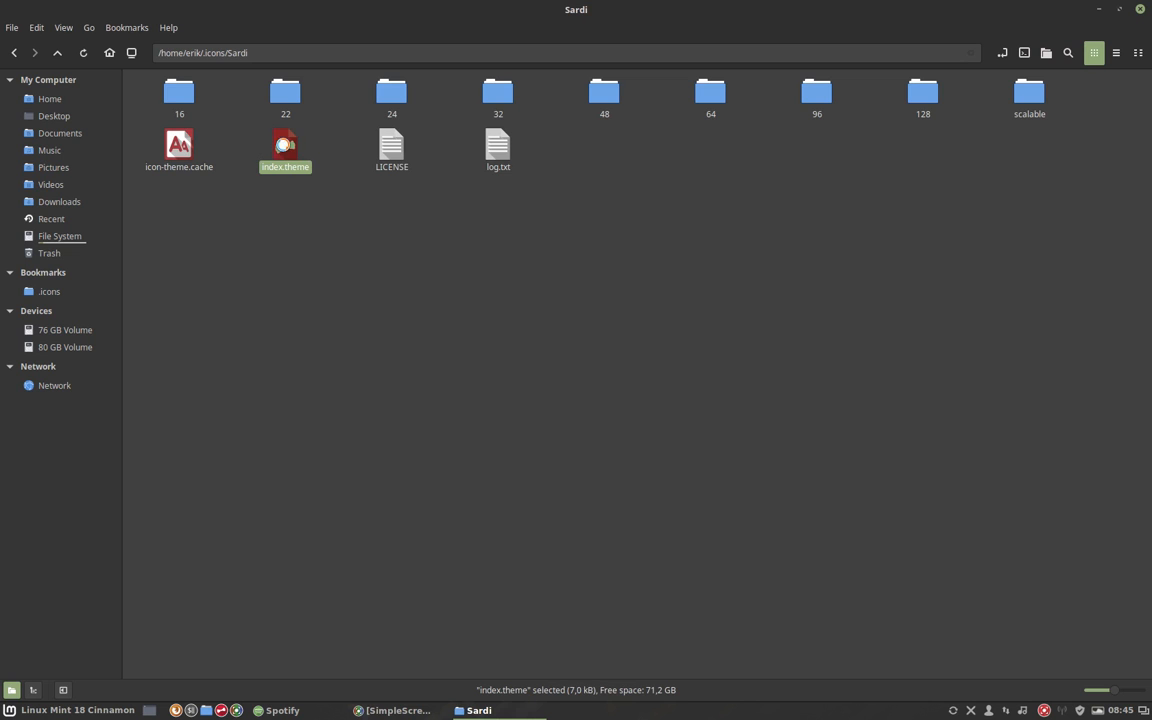
double_click(285, 150)
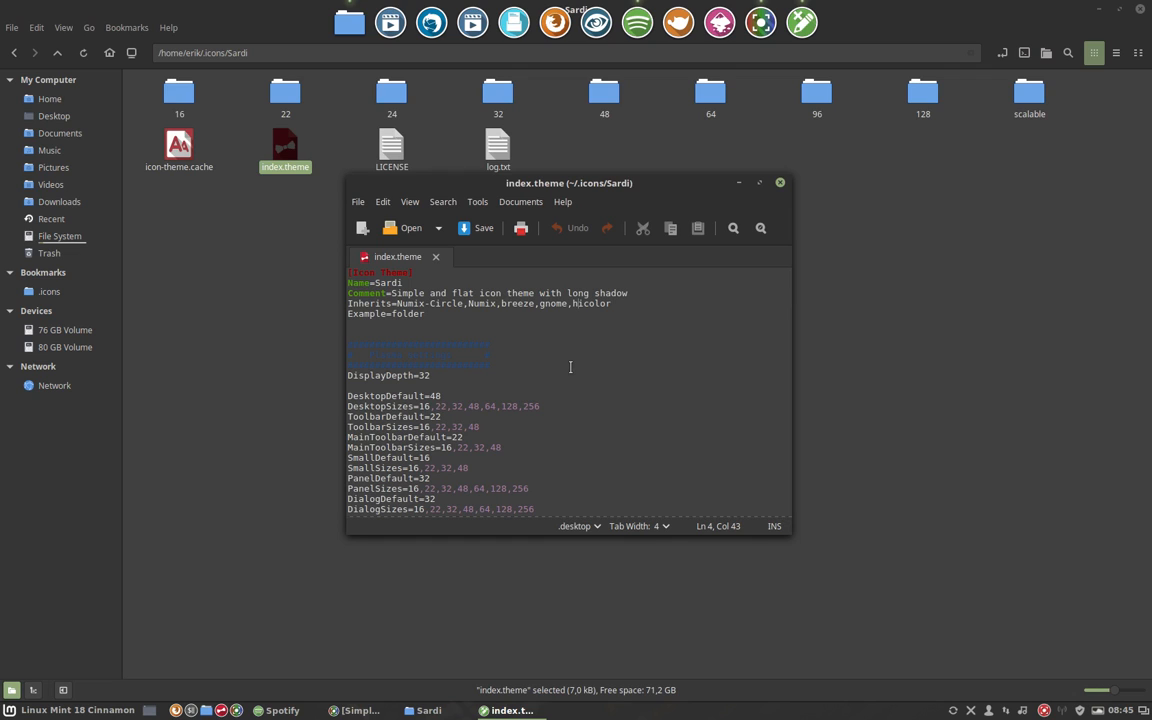
mouse_move(622, 318)
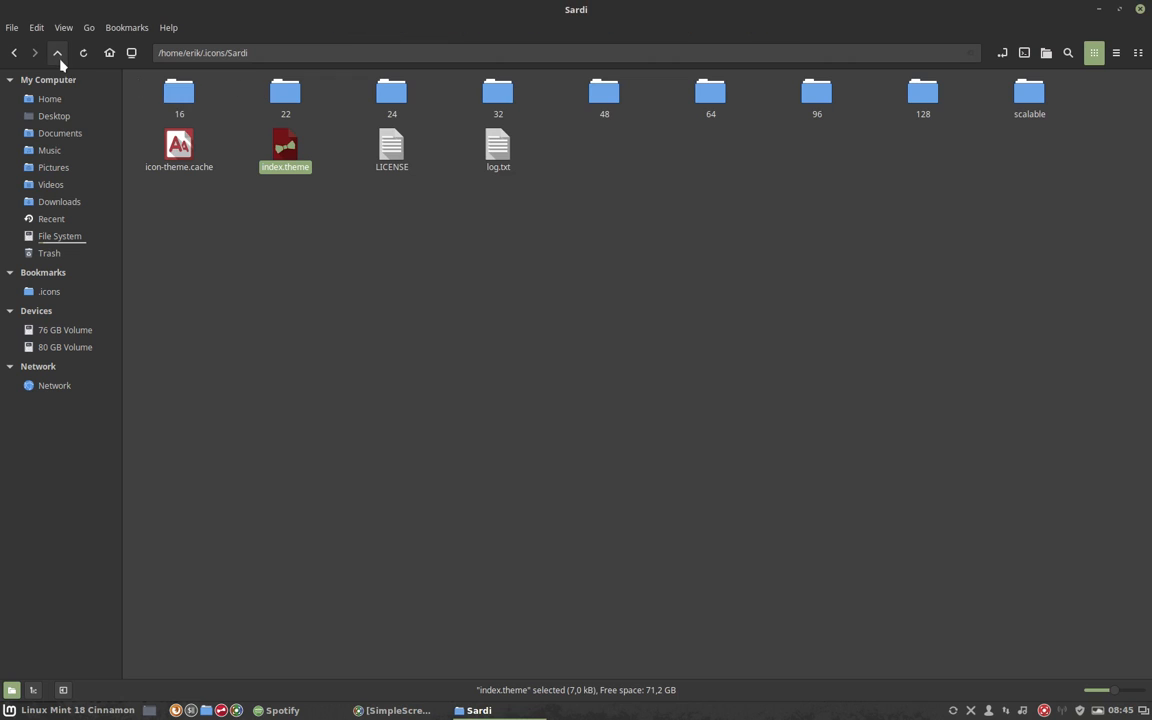
Open Sardi Arc's index.theme, inspect its Inherits line, then close the file
left_click(57, 52)
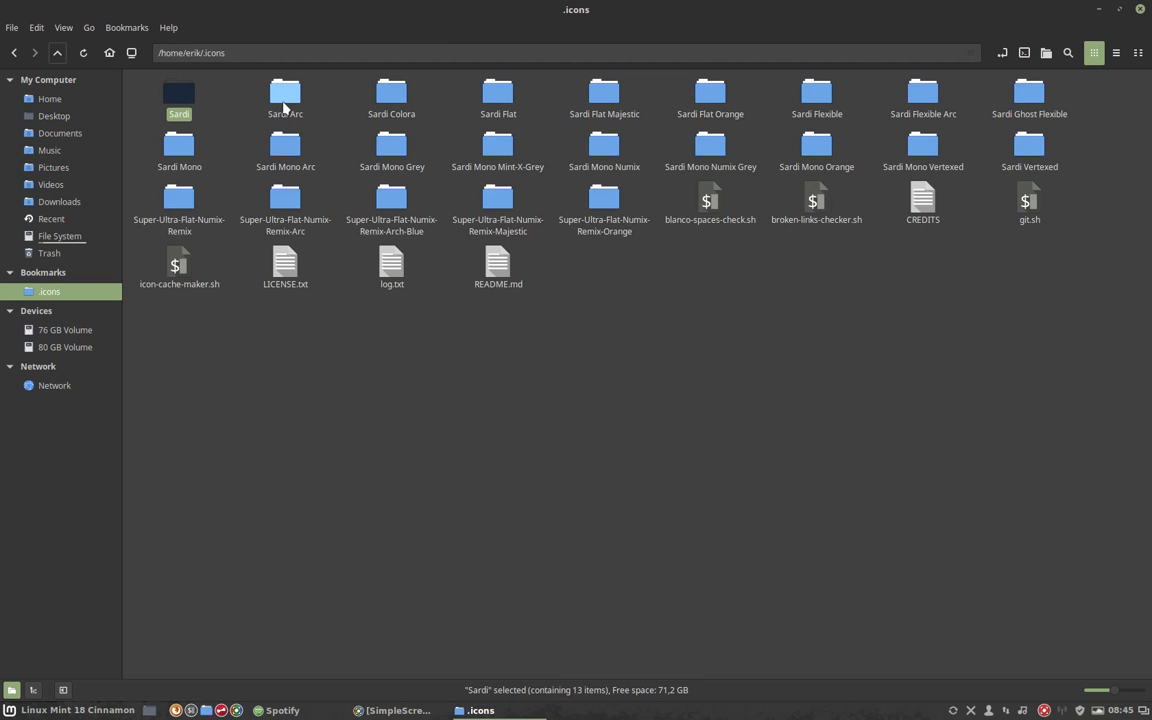
double_click(285, 95)
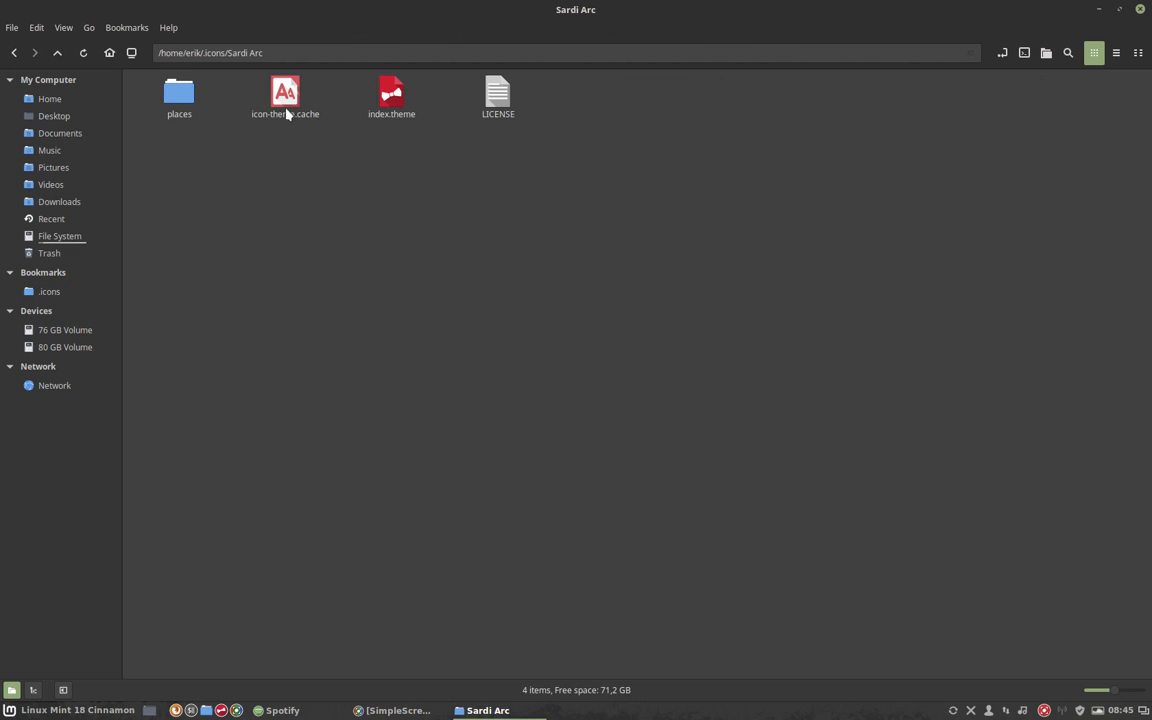
double_click(391, 97)
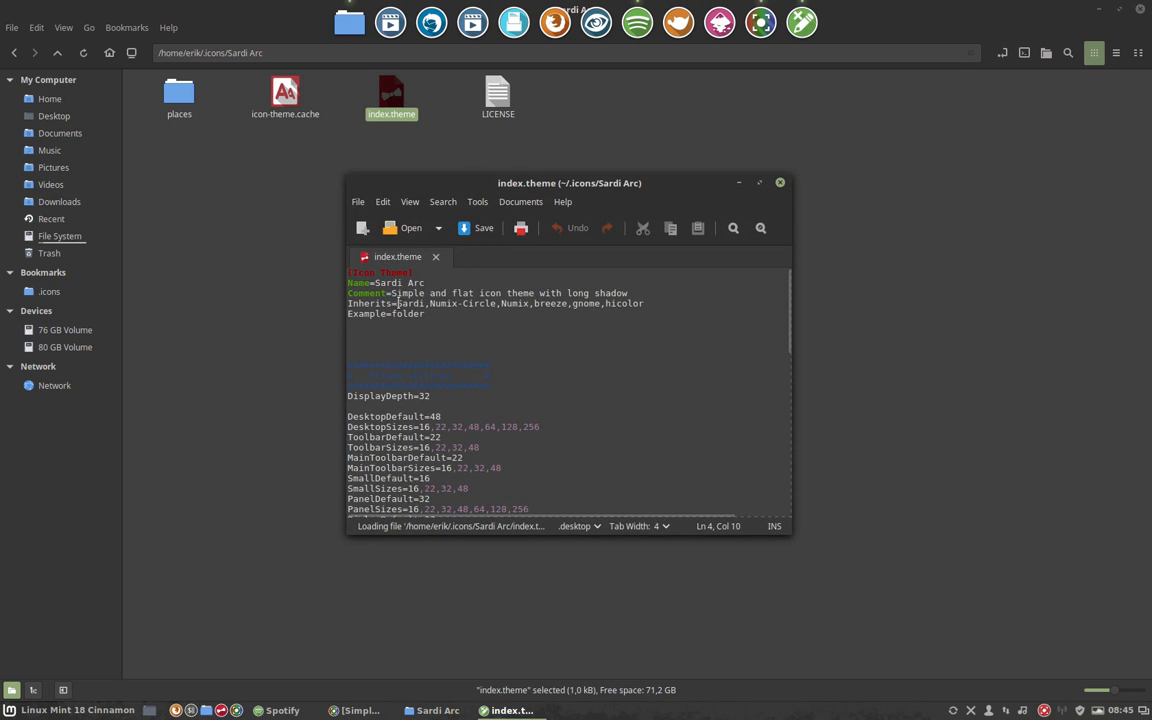
double_click(410, 303)
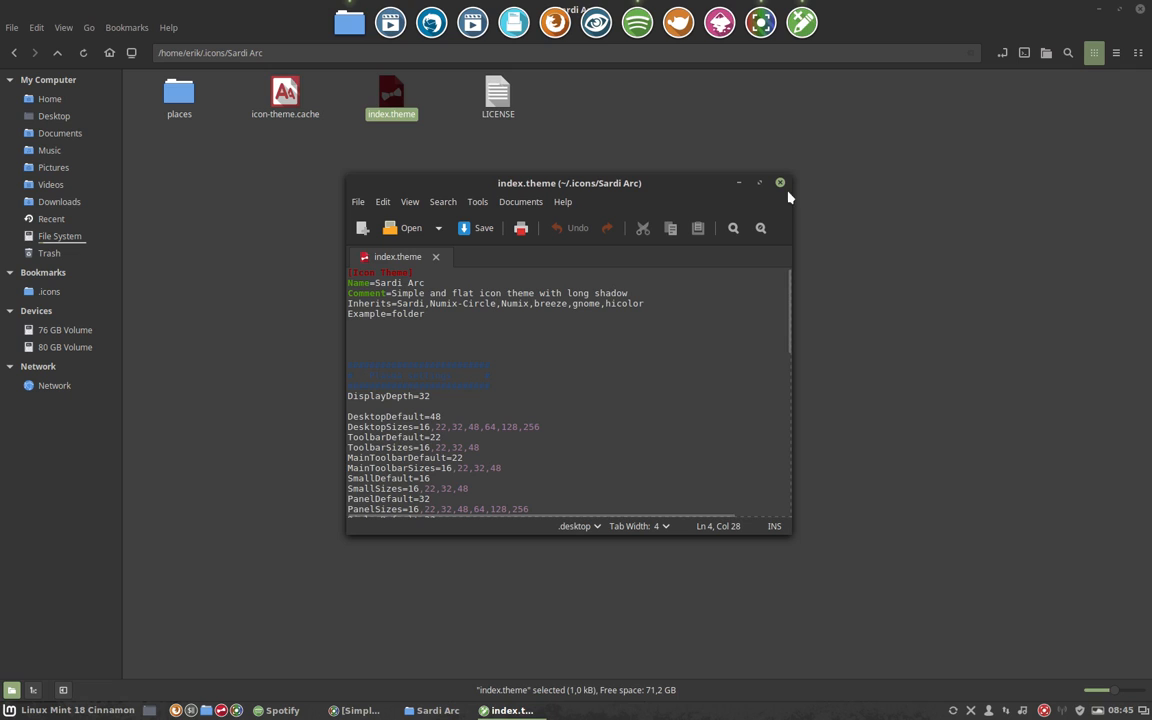
left_click(780, 182)
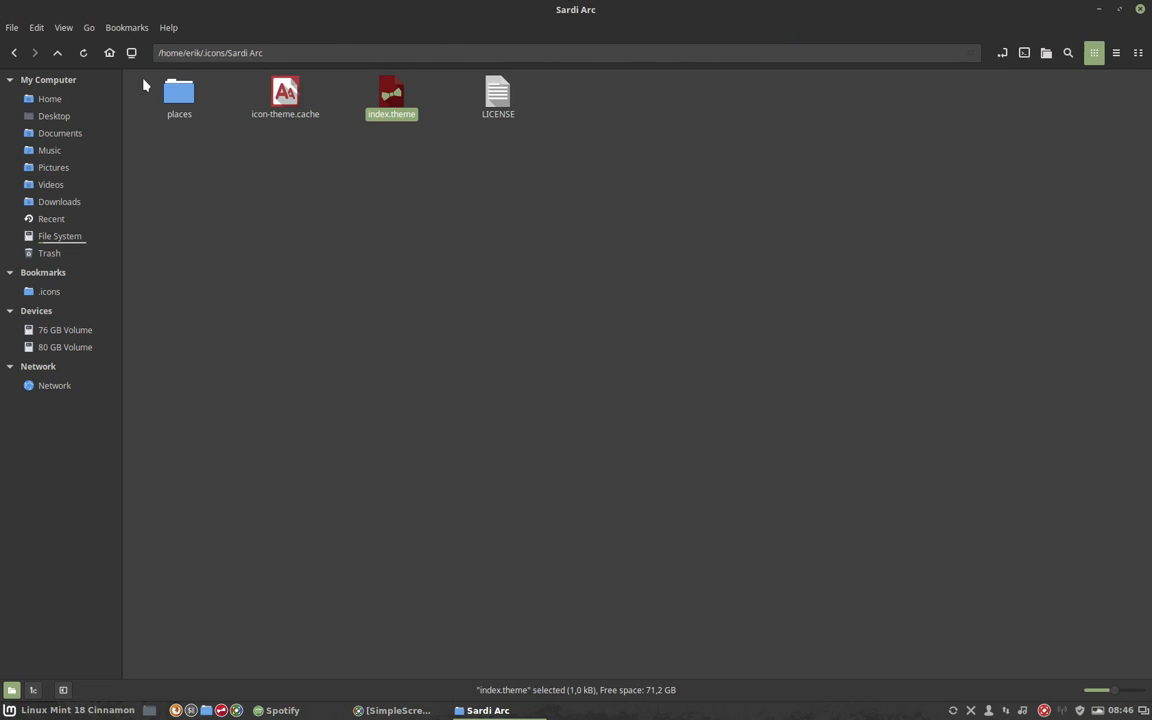
Go up out of the Sardi Arc folder toward /home/erik
left_click(57, 53)
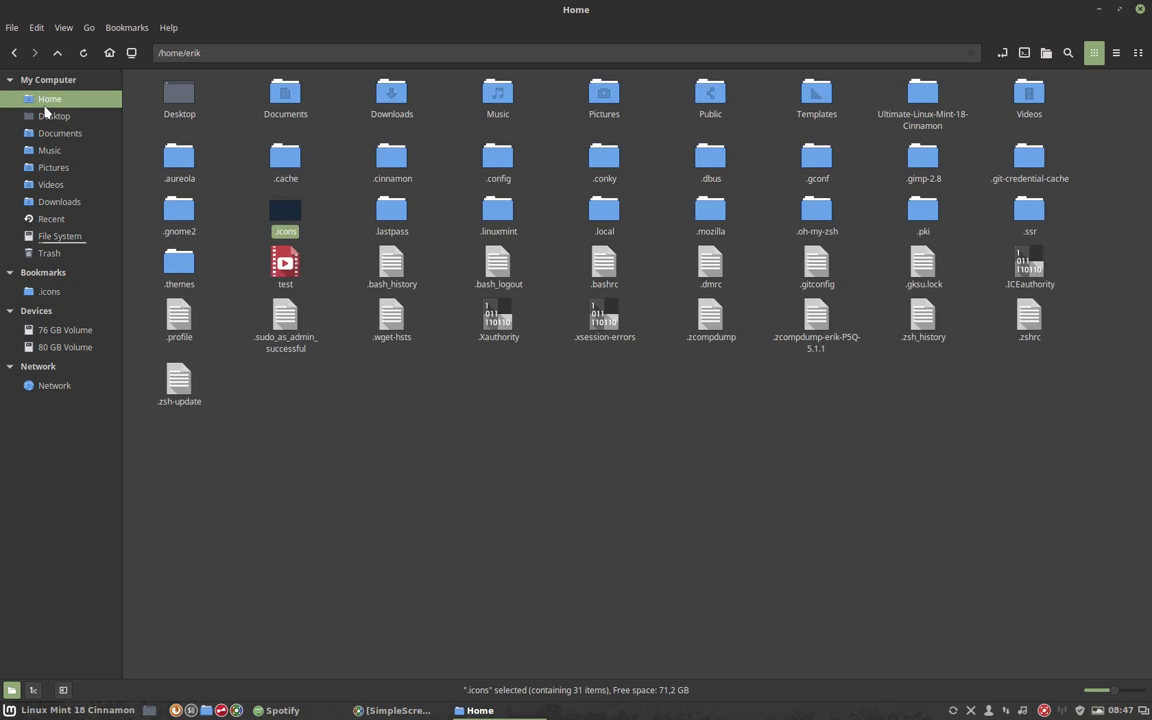
Hide hidden files and display install-numix-latest.sh from Ultimate-Linux-Mint-18-Cinnamon
left_click(352, 443)
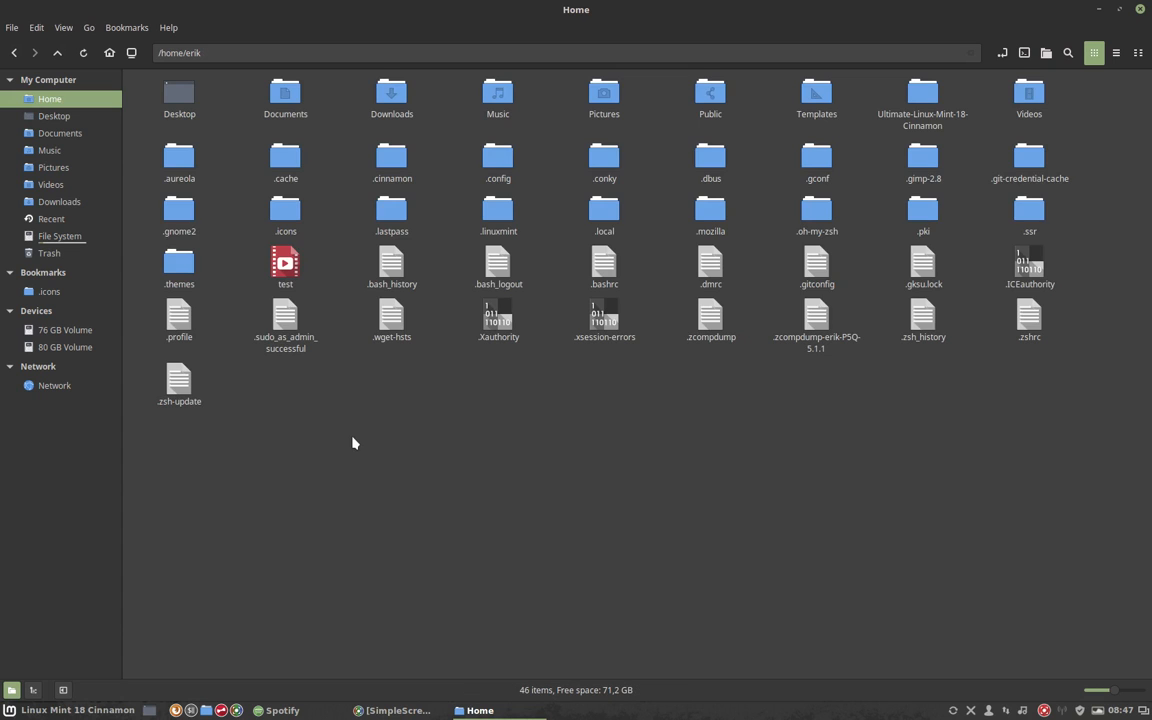
key("ctrl+h")
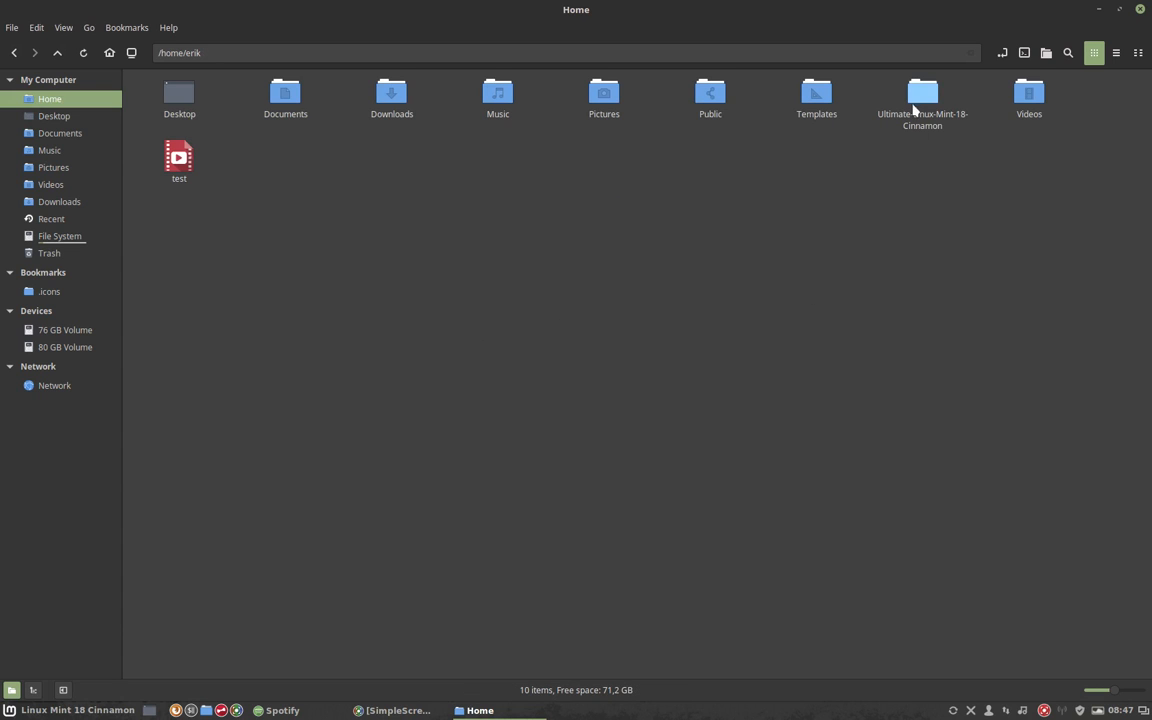
double_click(922, 95)
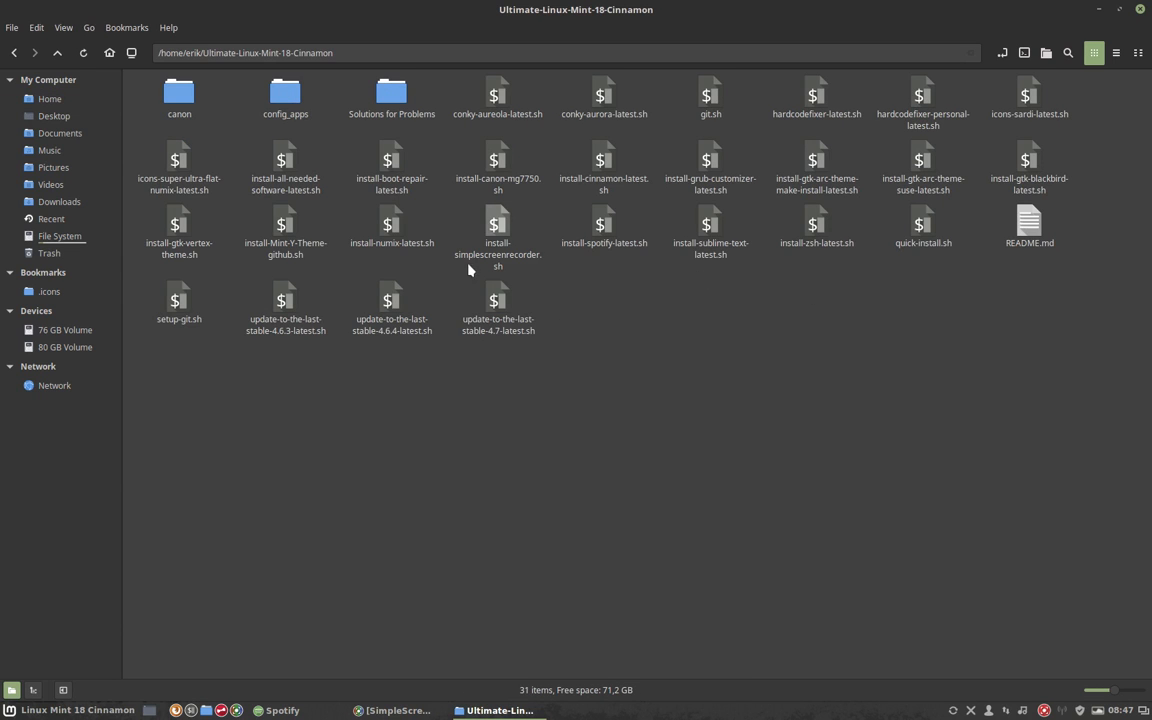
double_click(392, 225)
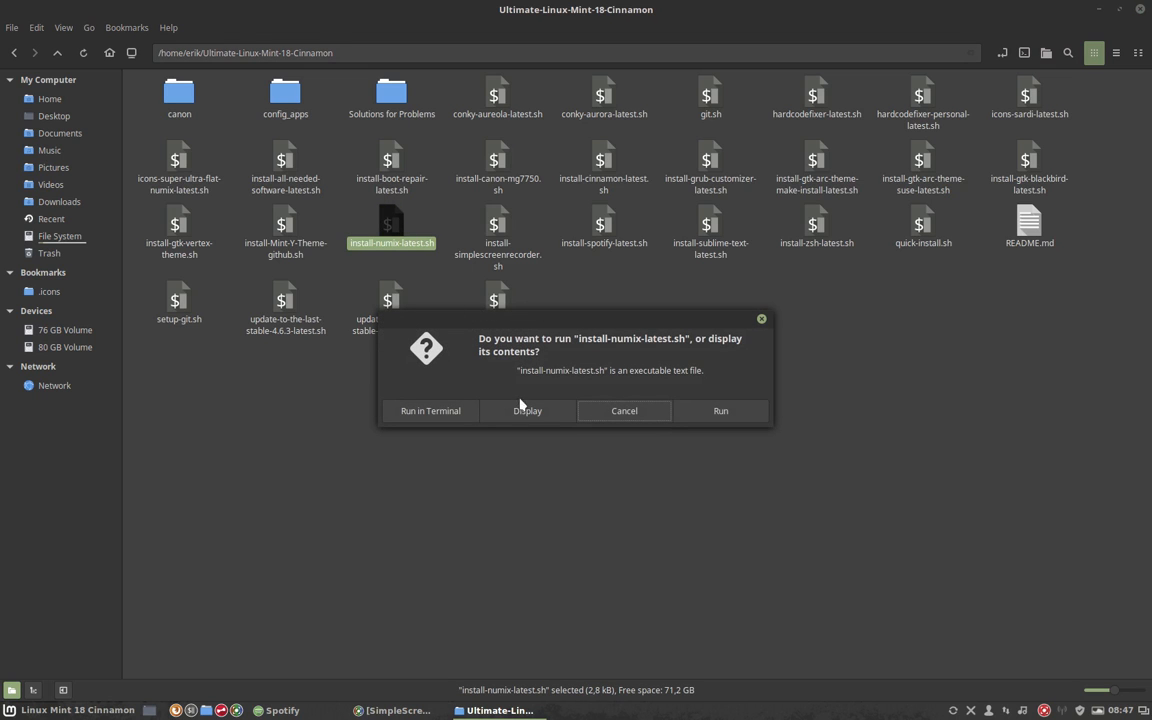
left_click(527, 410)
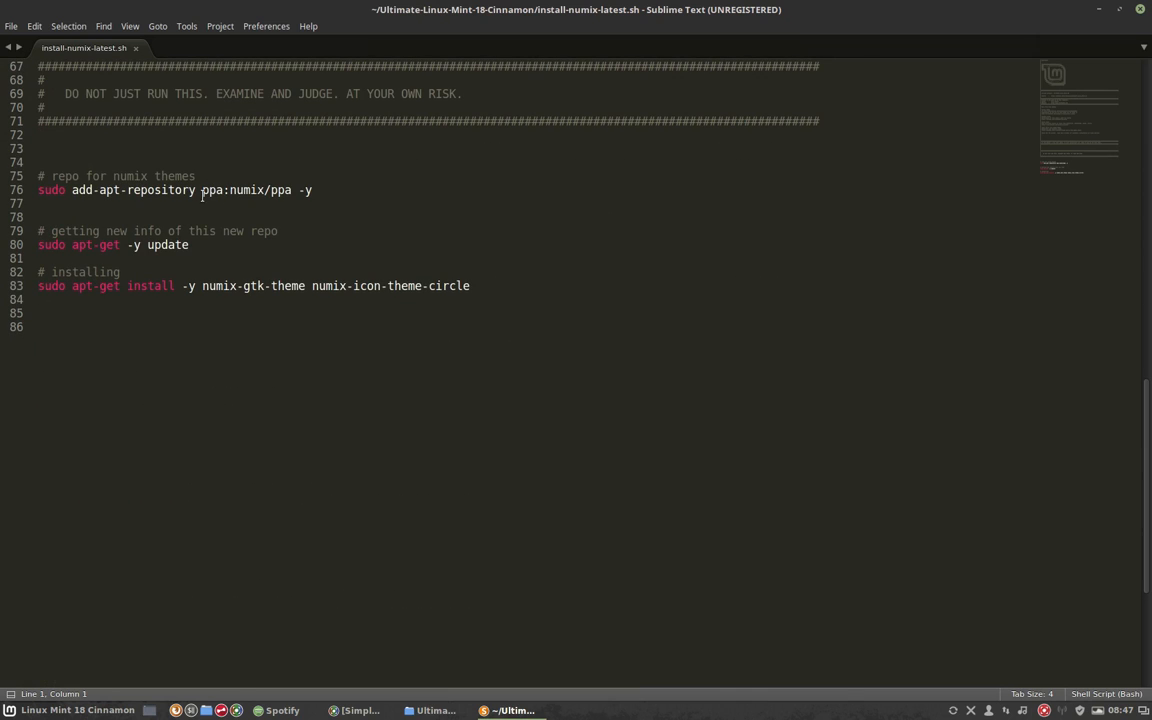
double_click(133, 190)
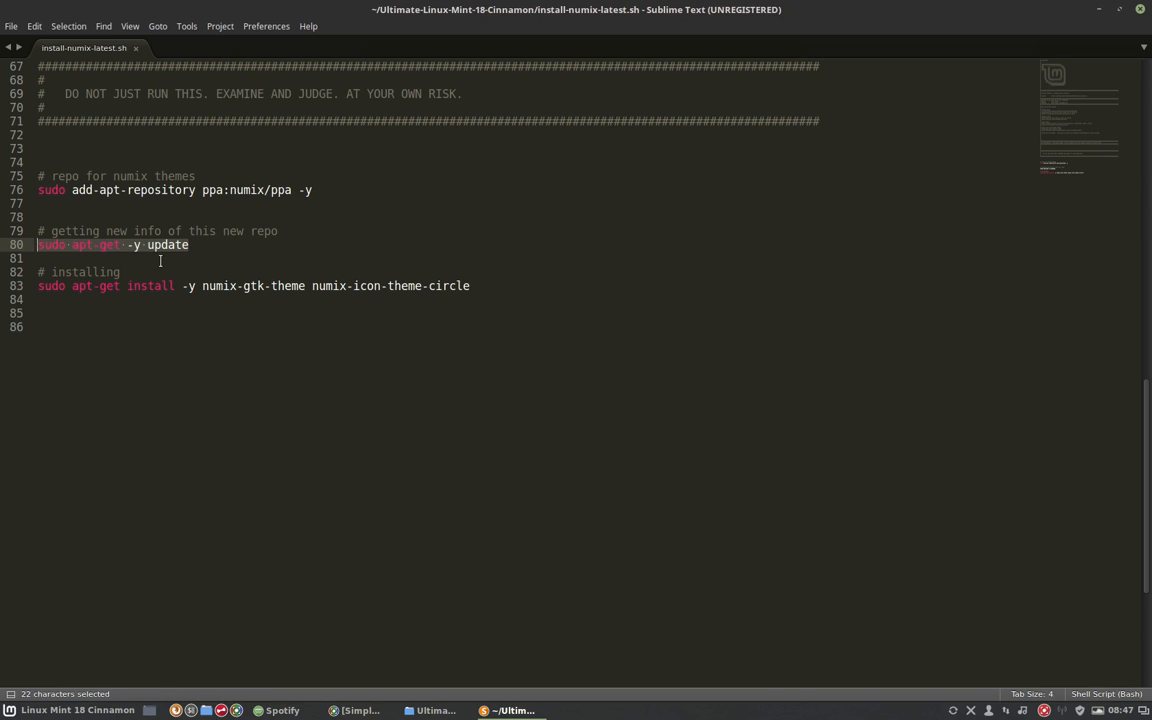
double_click(232, 190)
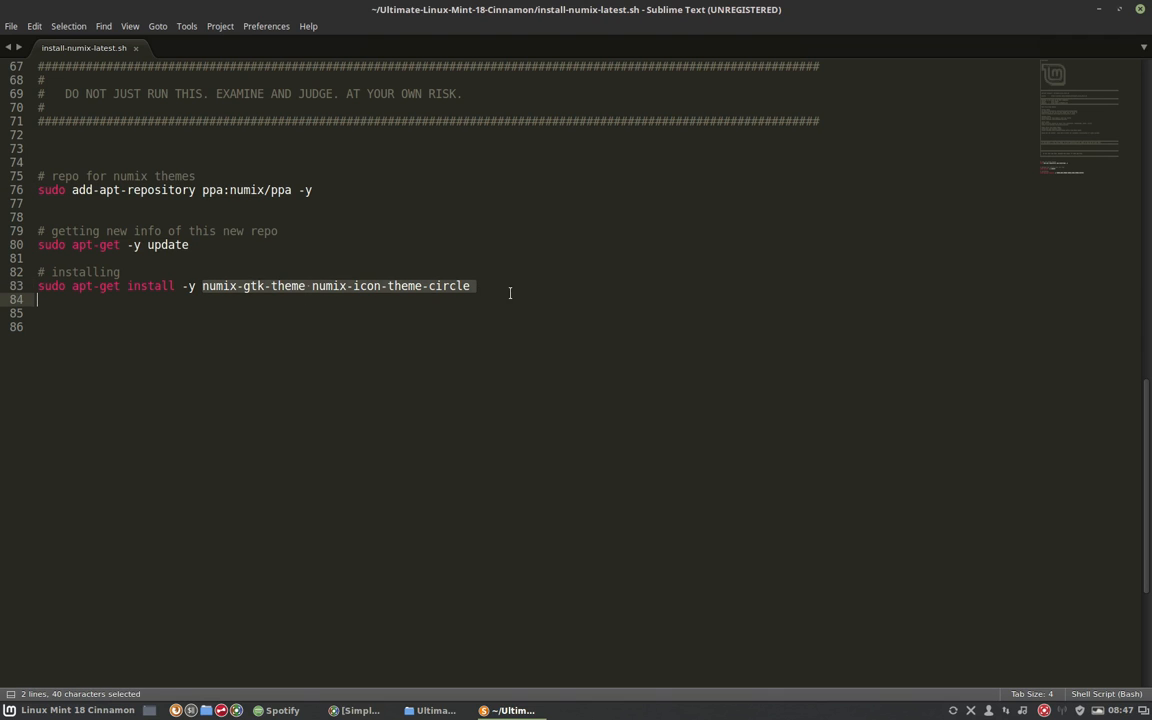
mouse_move(1125, 37)
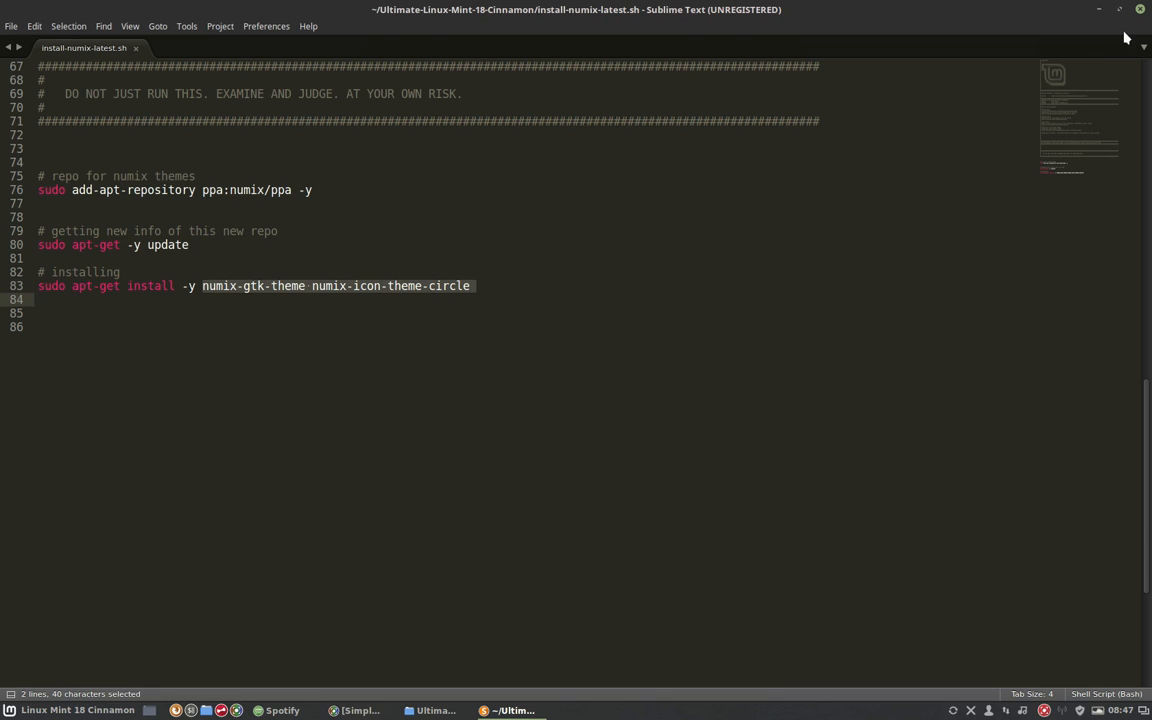
Close the script, run ./install-numix-latest.sh in the terminal, and submit the sudo password
left_click(498, 710)
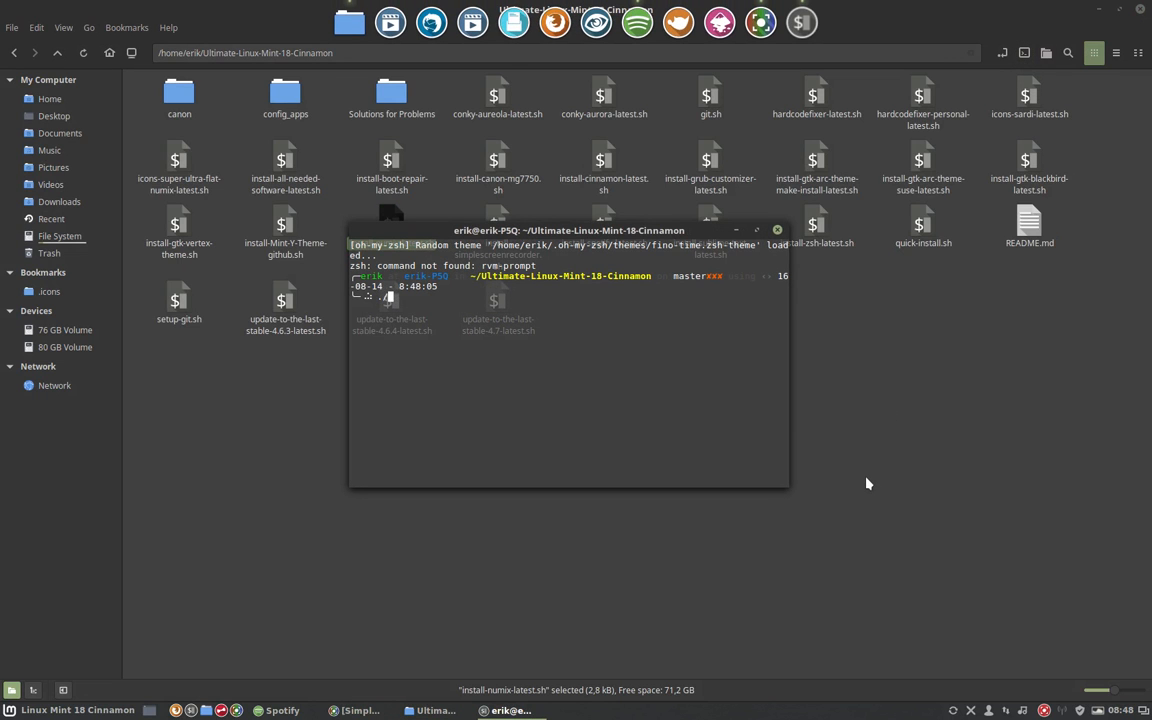
type("./install-u")
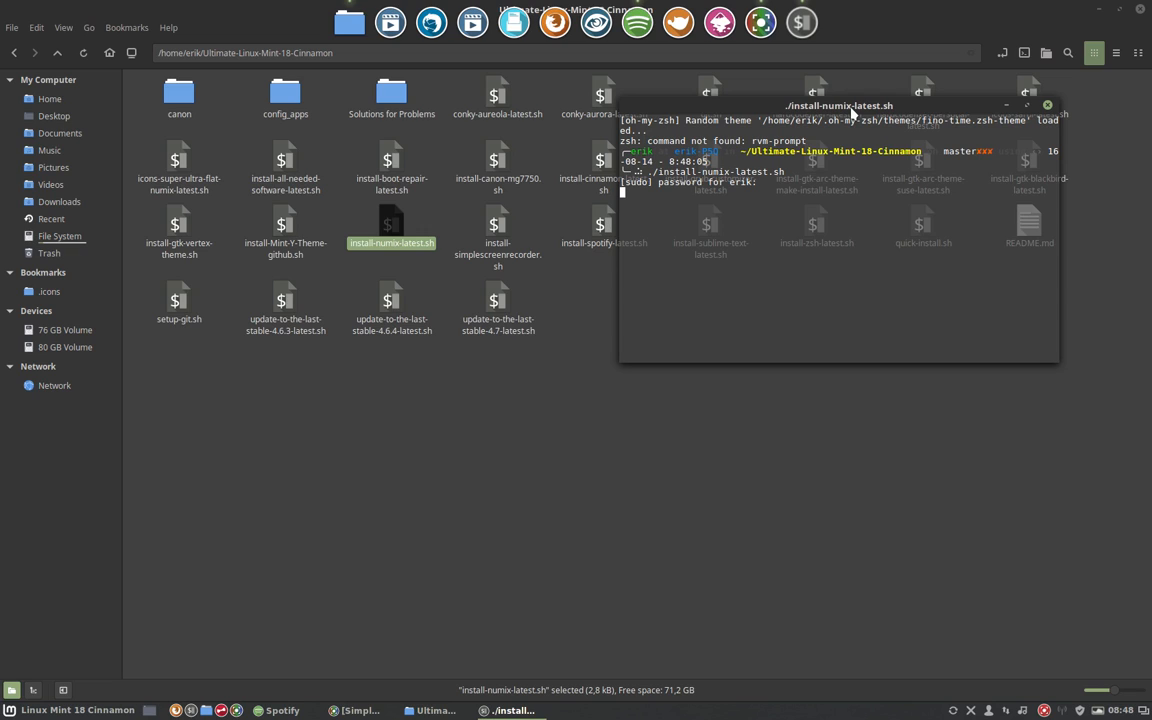
key("Return")
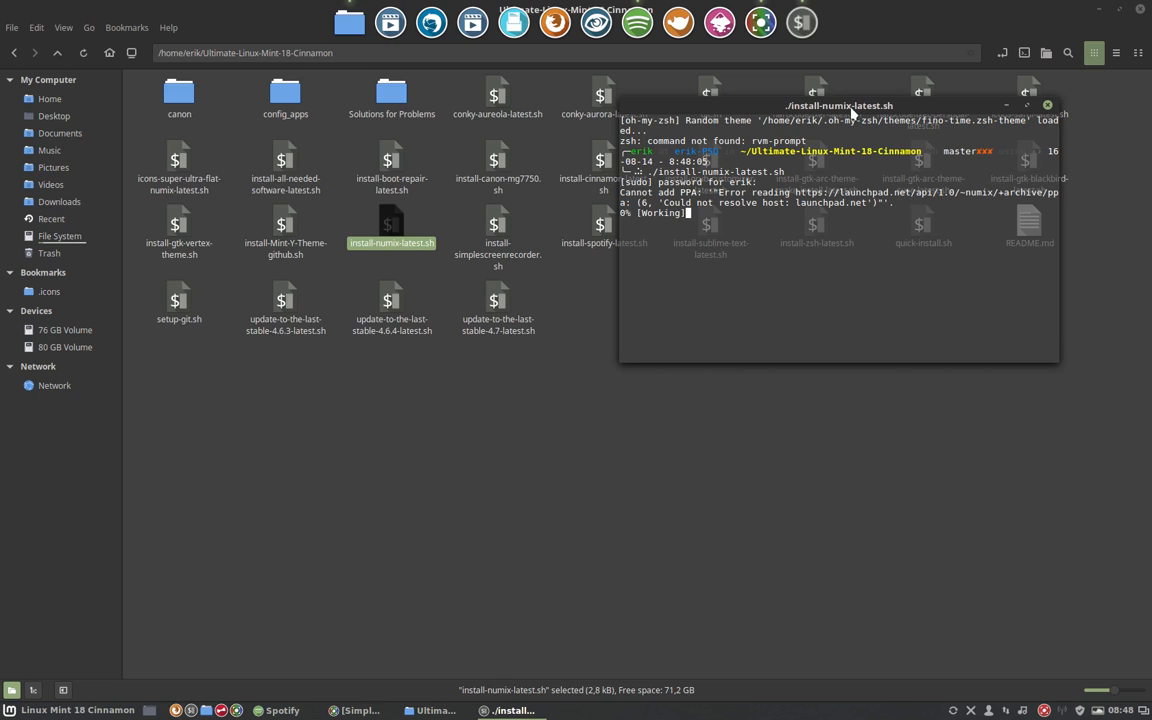
mouse_move(947, 216)
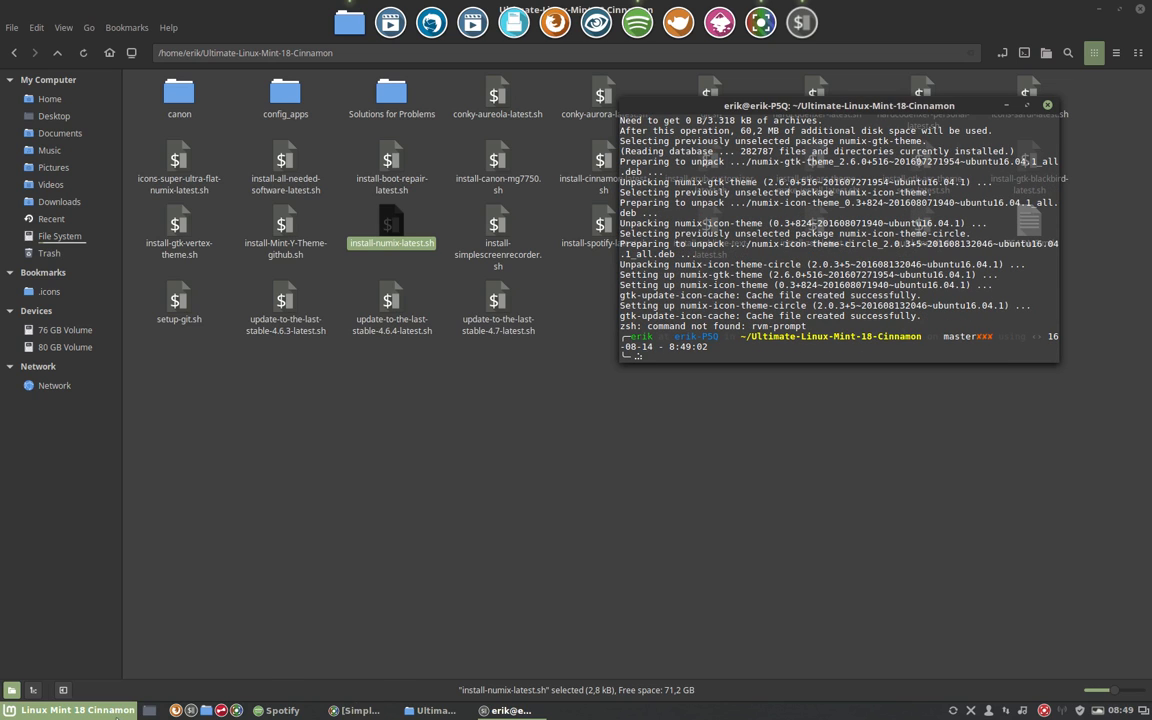
Open the Cinnamon applications menu to reach Themes
left_click(10, 710)
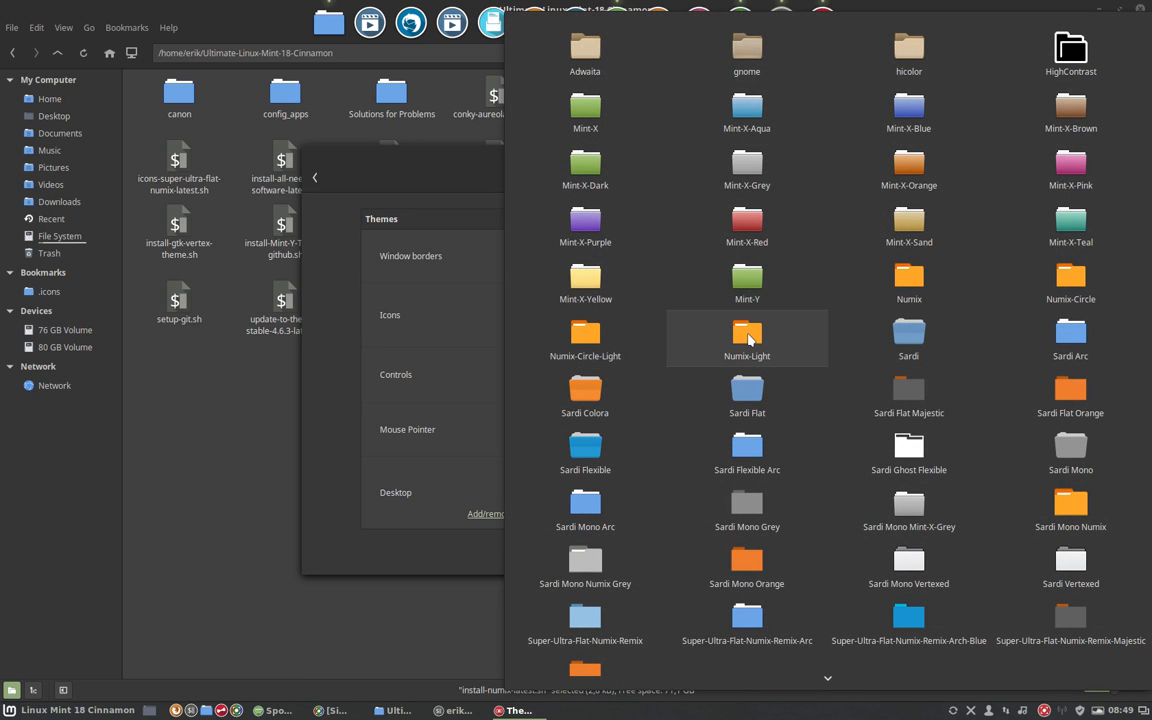
mouse_move(585, 338)
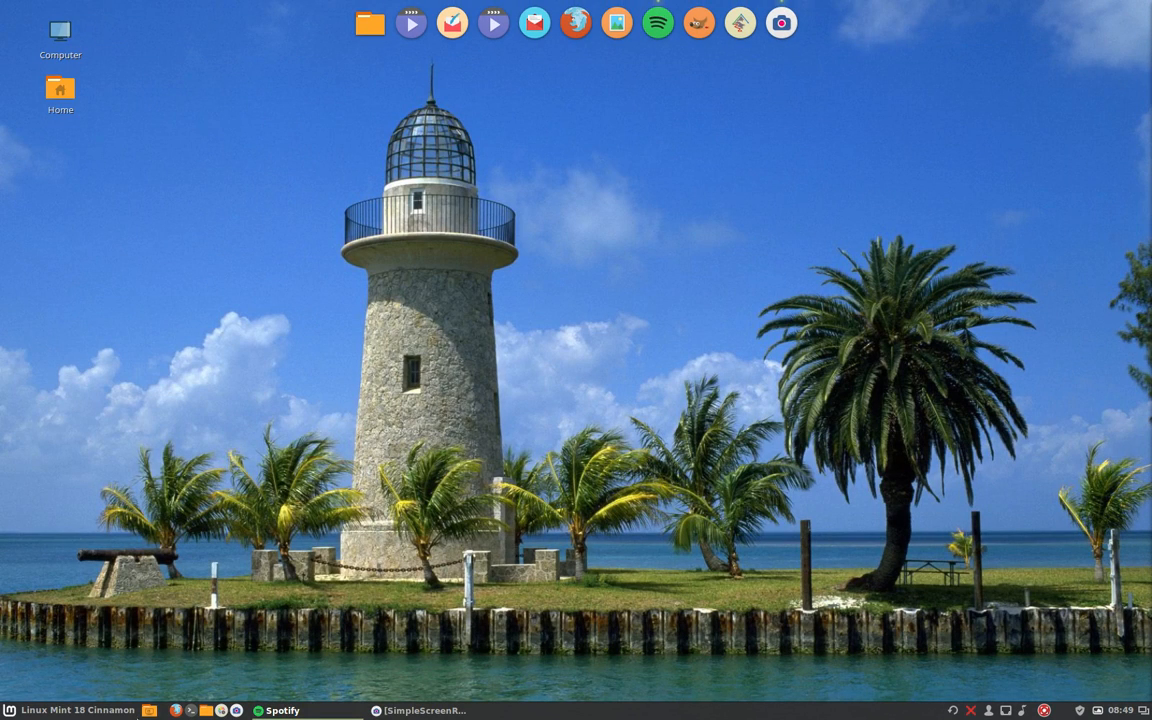
Open the panel menu and show the Sound & Video category's apps
left_click(8, 710)
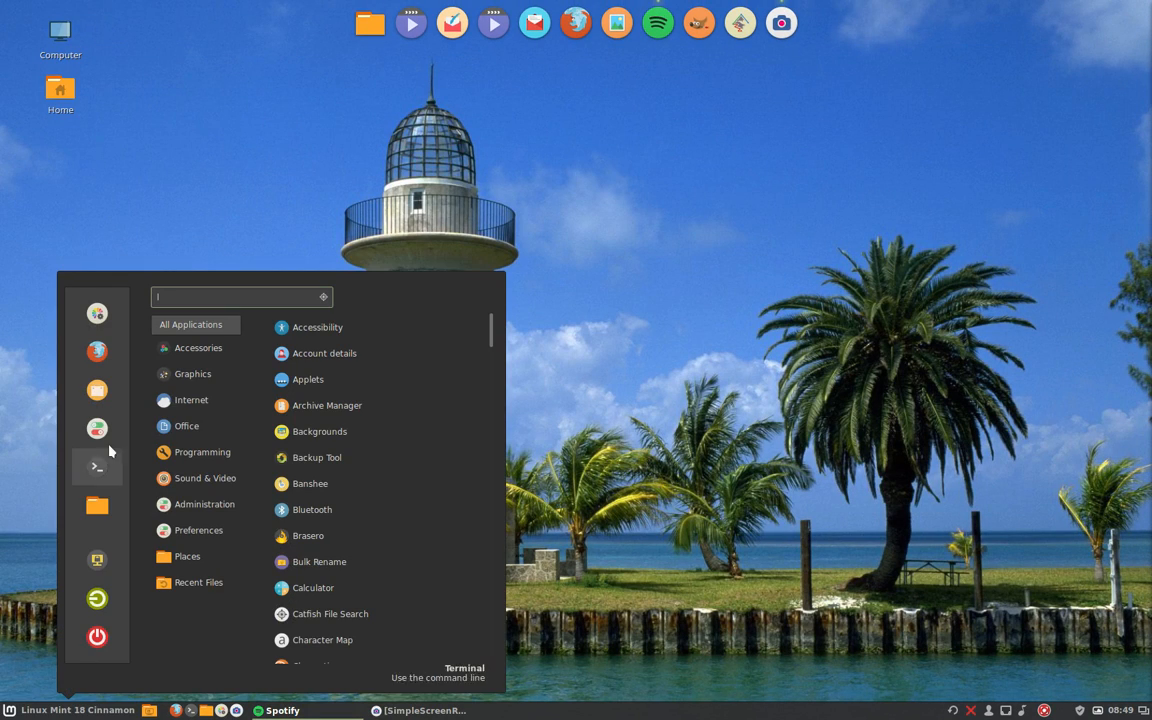
left_click(198, 347)
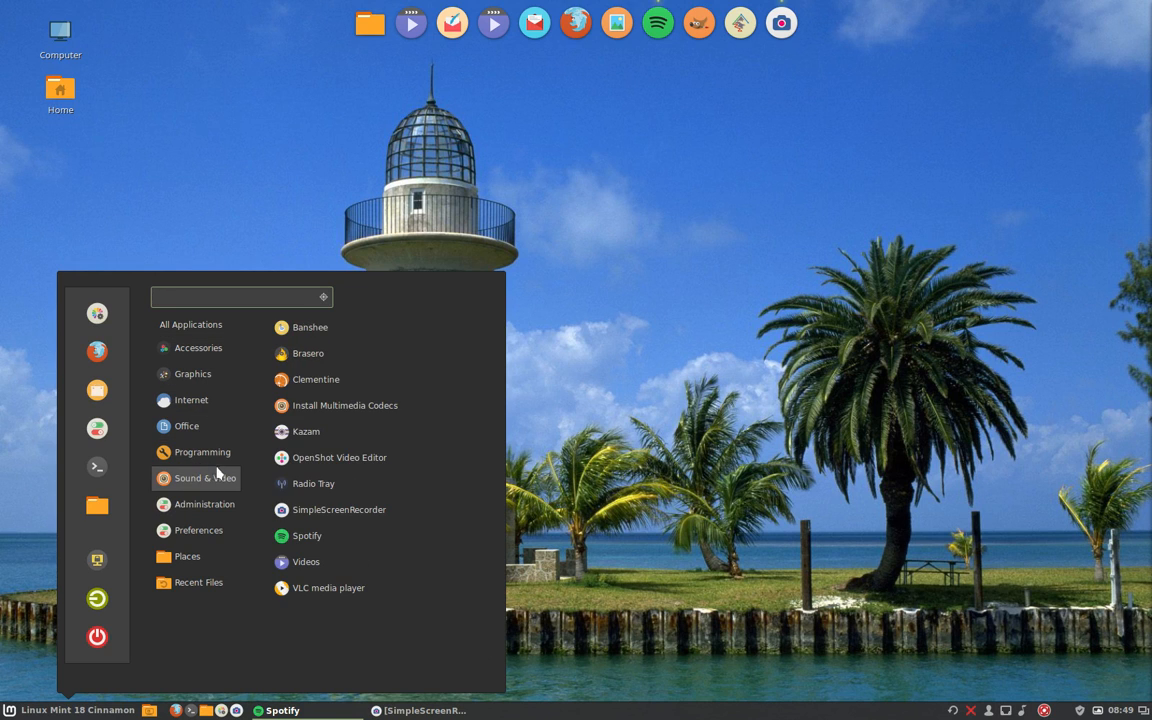
mouse_move(710, 443)
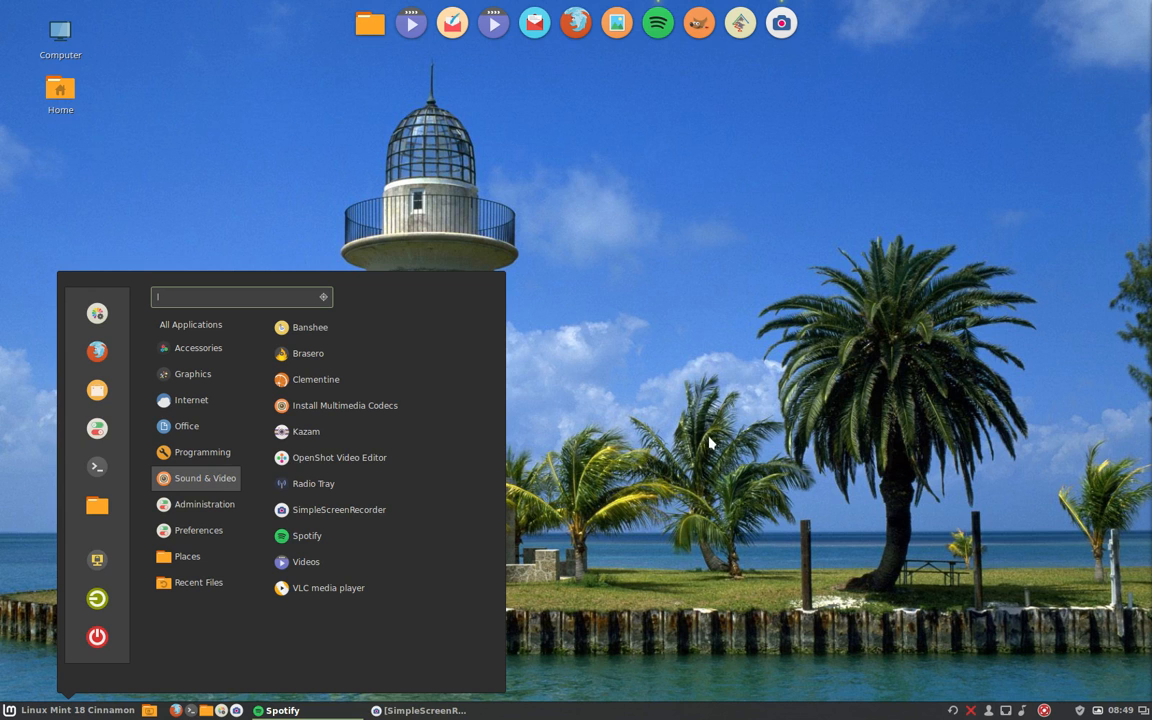